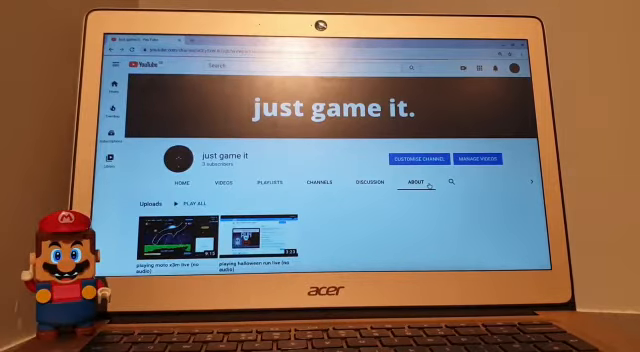
# Switch the 'just game it' channel to its Videos tab, listing its two gameplay uploads
pyautogui.click(238, 183)
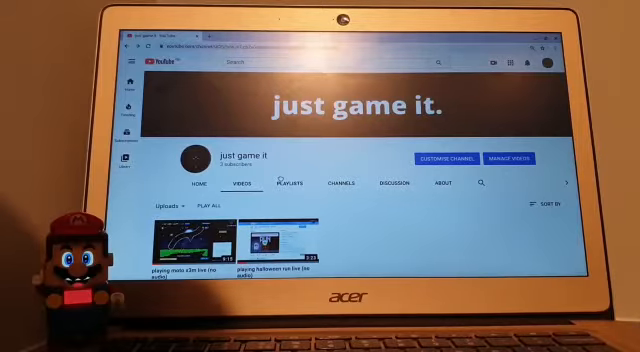